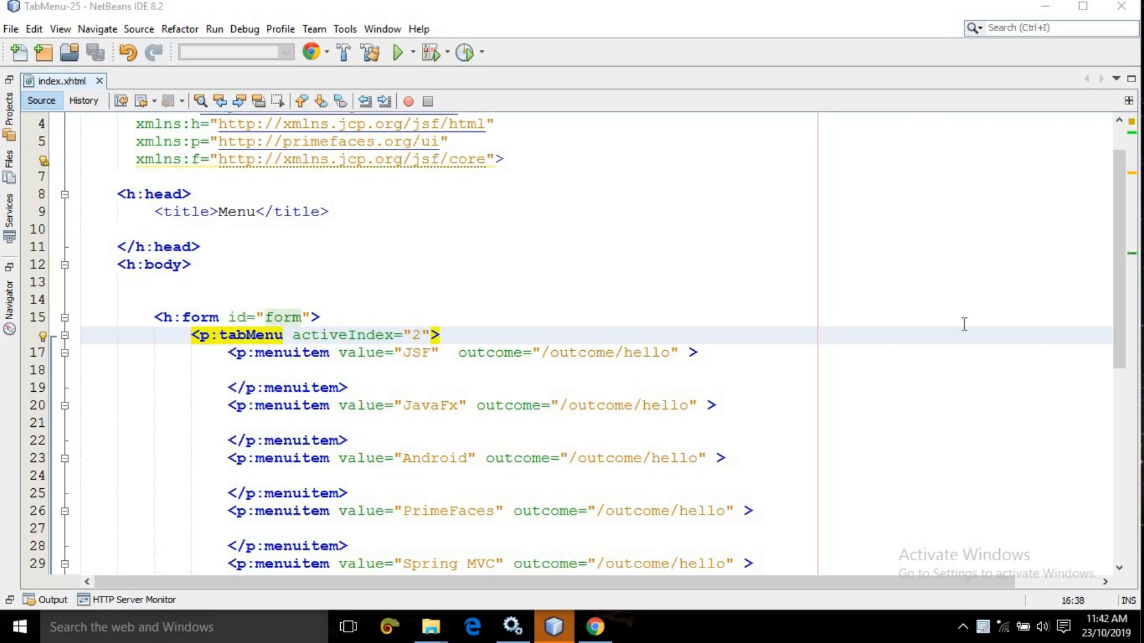
- Mark activeIndex="2" in index.xhtml and switch to the Chrome preview
left_click(422, 336)
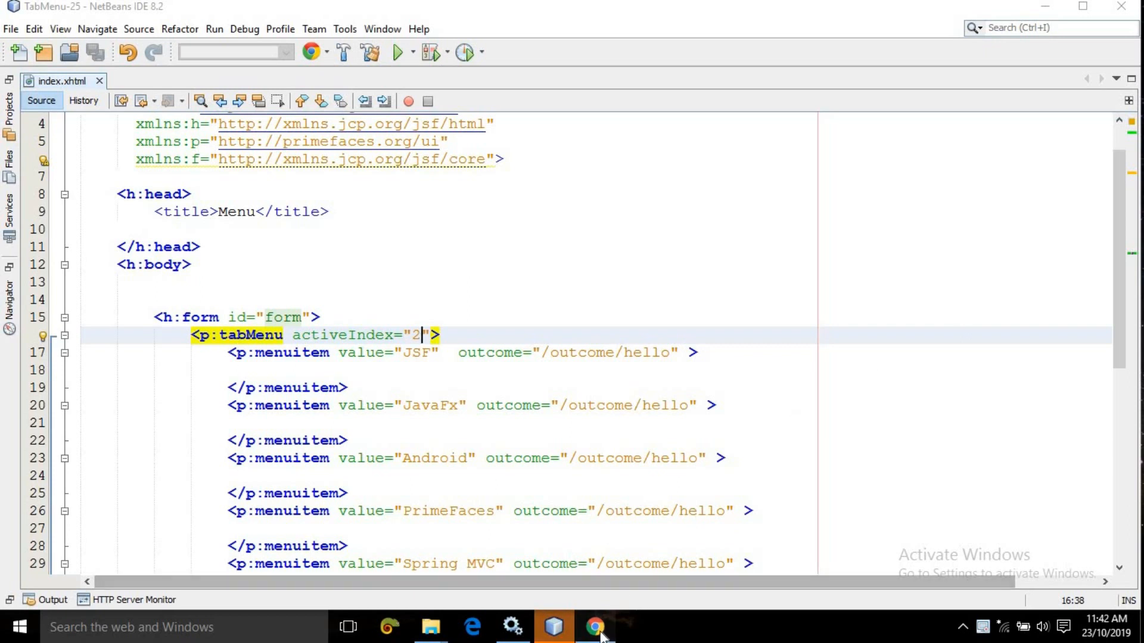
left_click(596, 626)
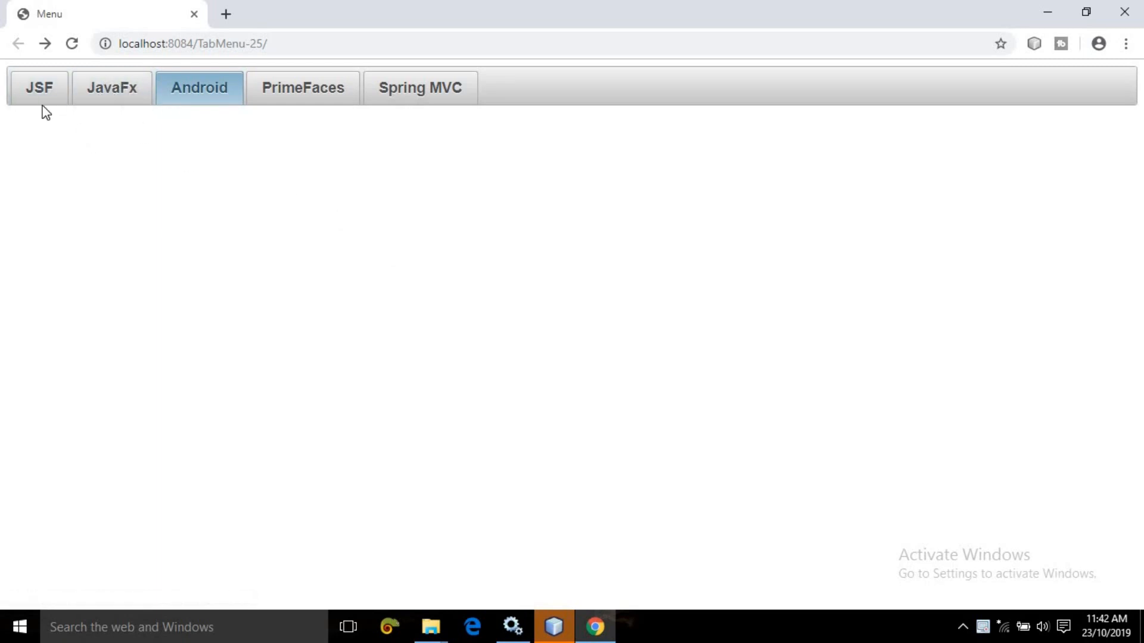
mouse_move(198, 100)
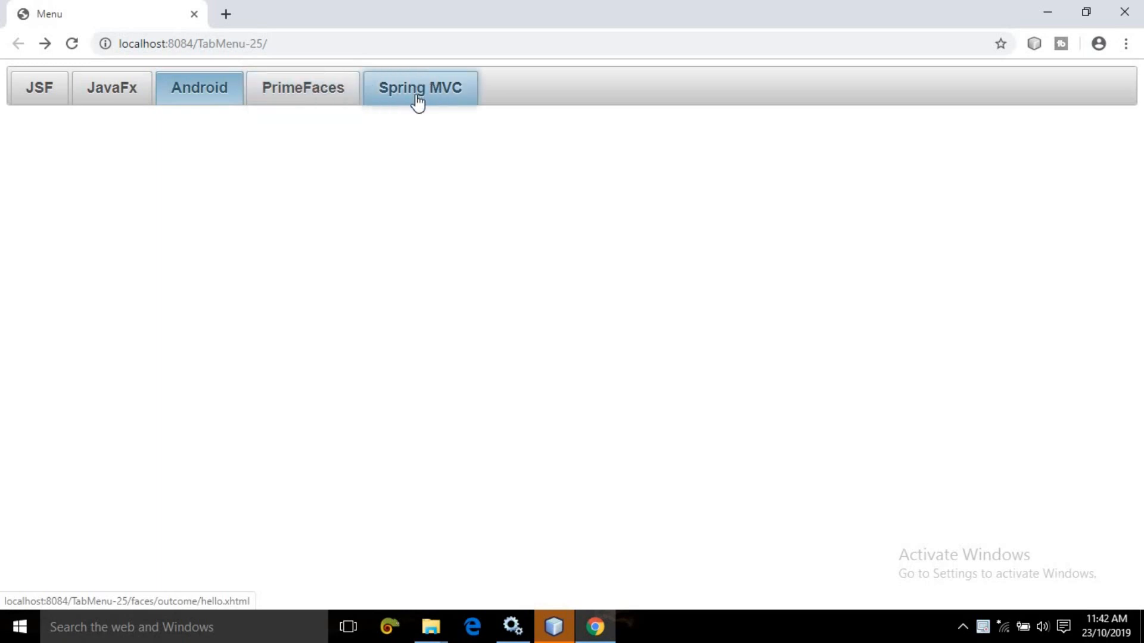
mouse_move(382, 157)
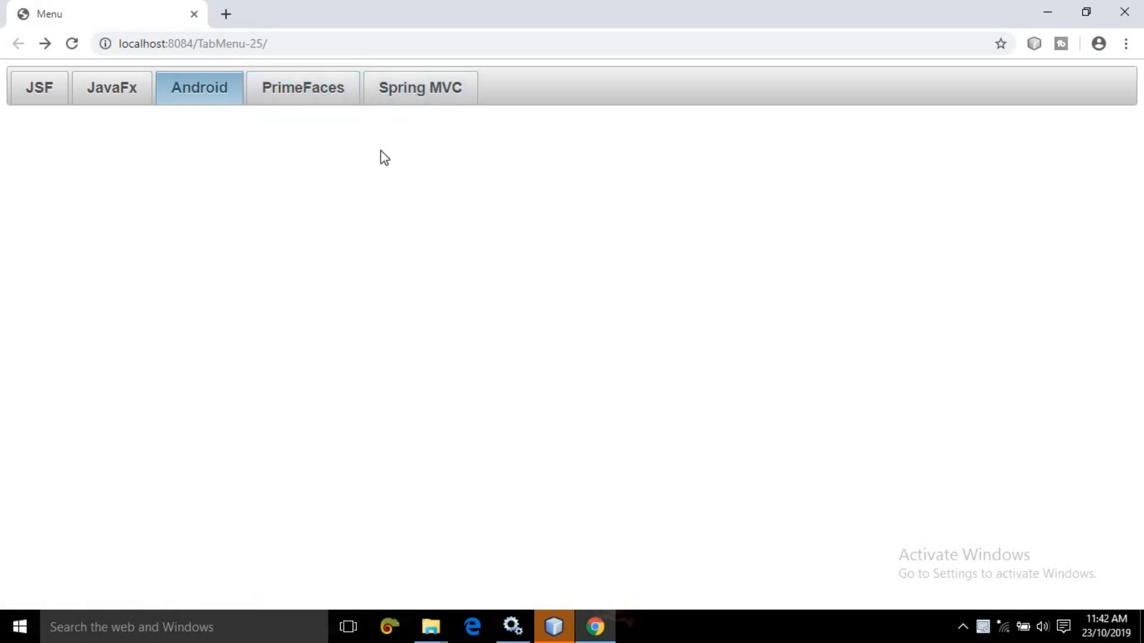
mouse_move(212, 109)
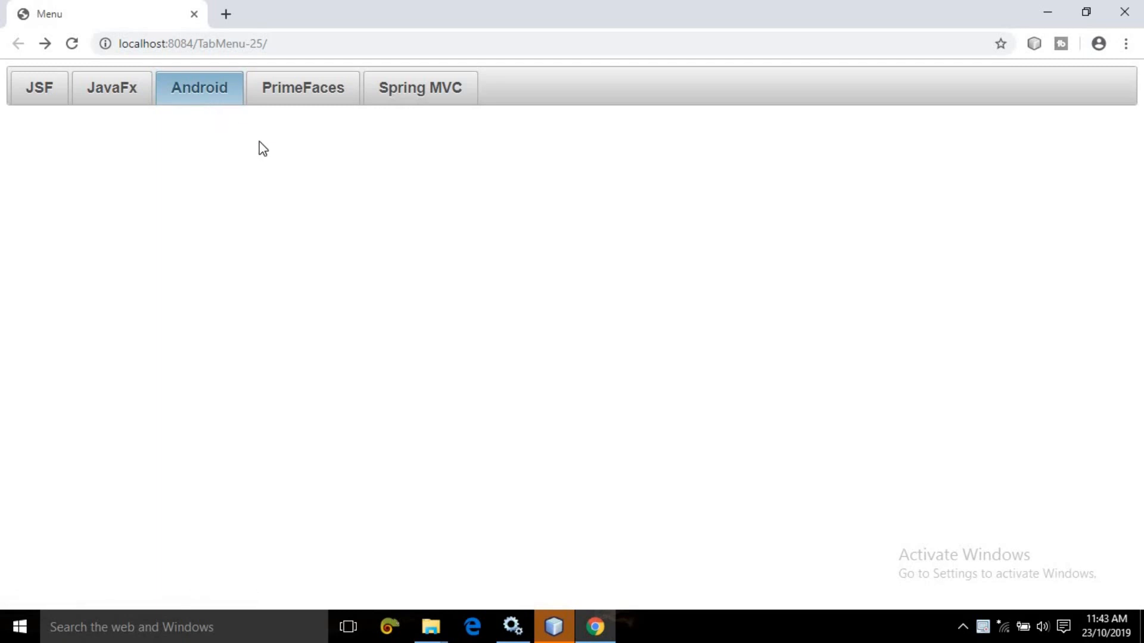
- Switch from the Chrome preview back to index.xhtml in NetBeans
left_click(552, 627)
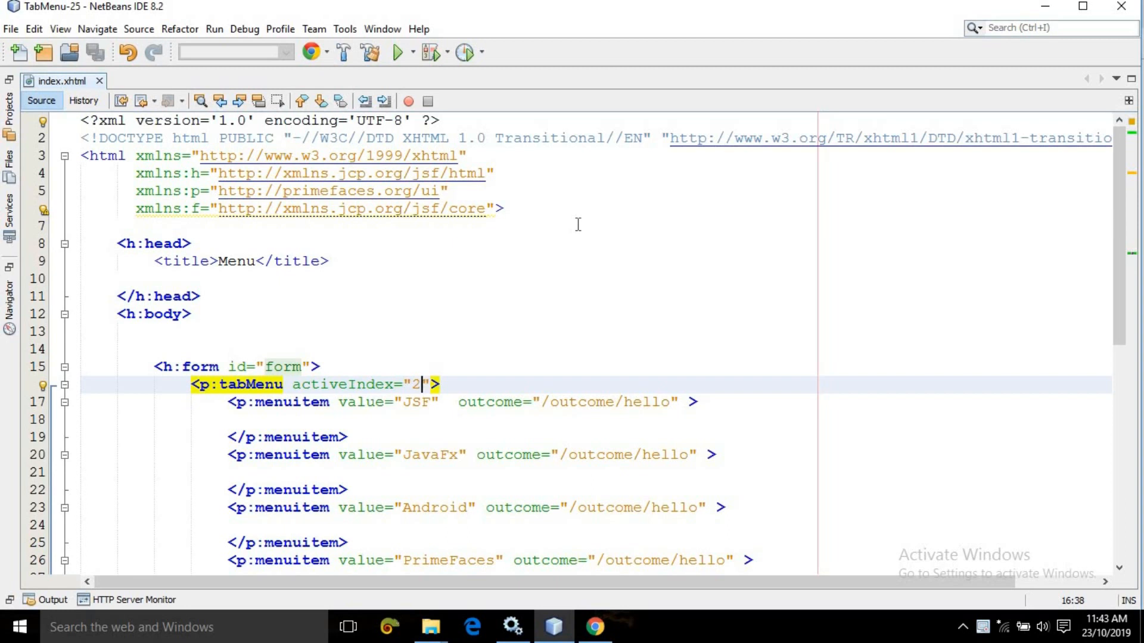
mouse_move(1122, 202)
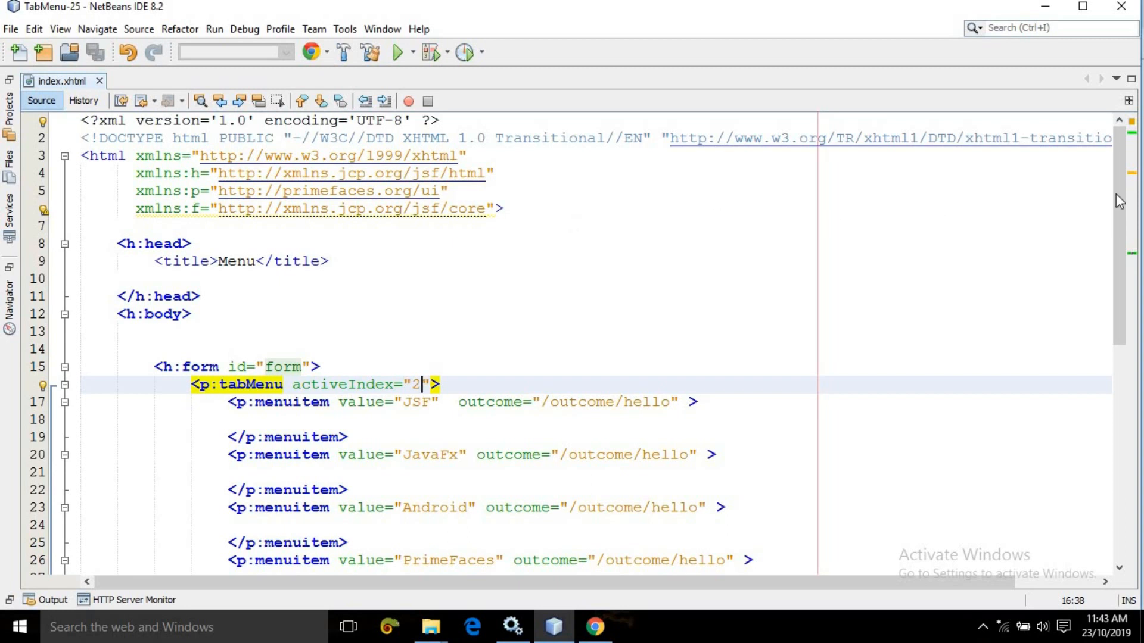
scroll("down", 3)
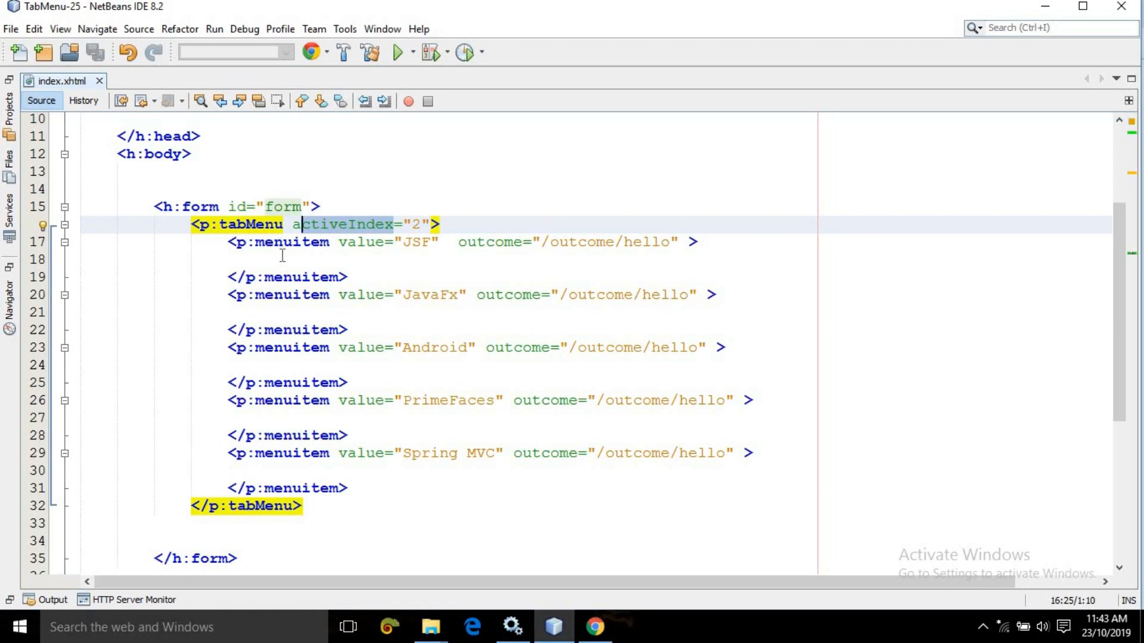
mouse_move(278, 317)
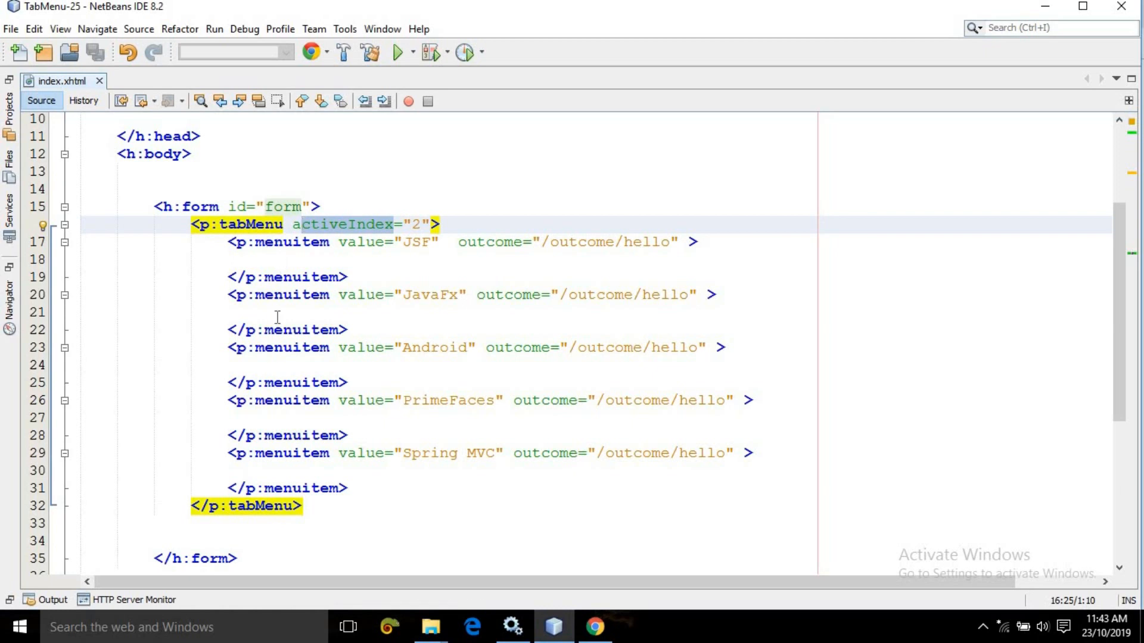
mouse_move(407, 355)
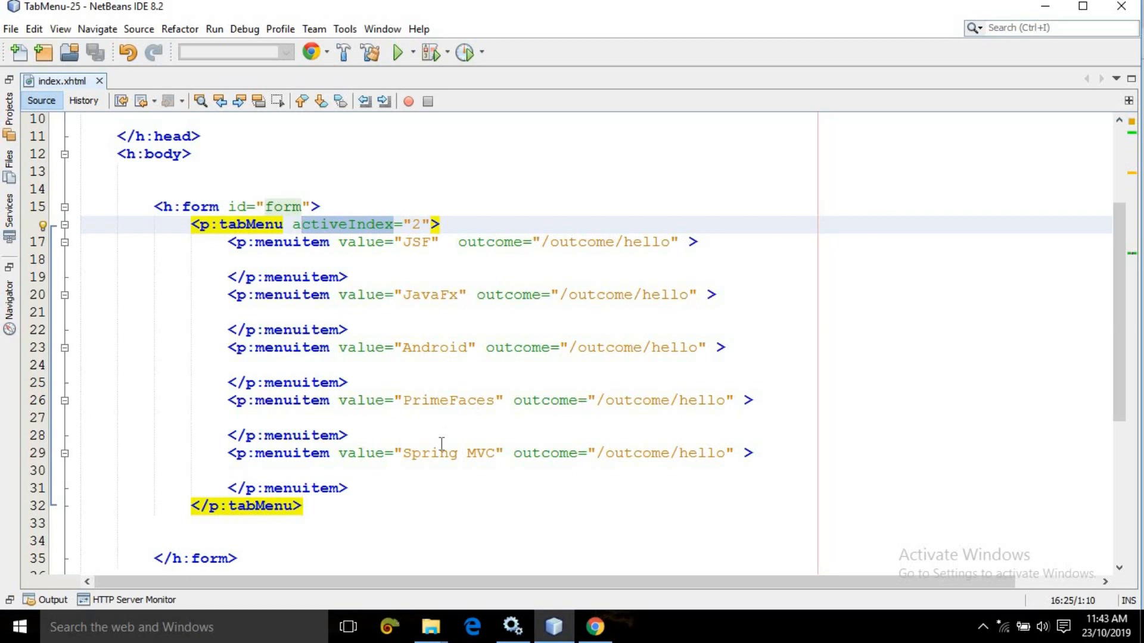
mouse_move(496, 234)
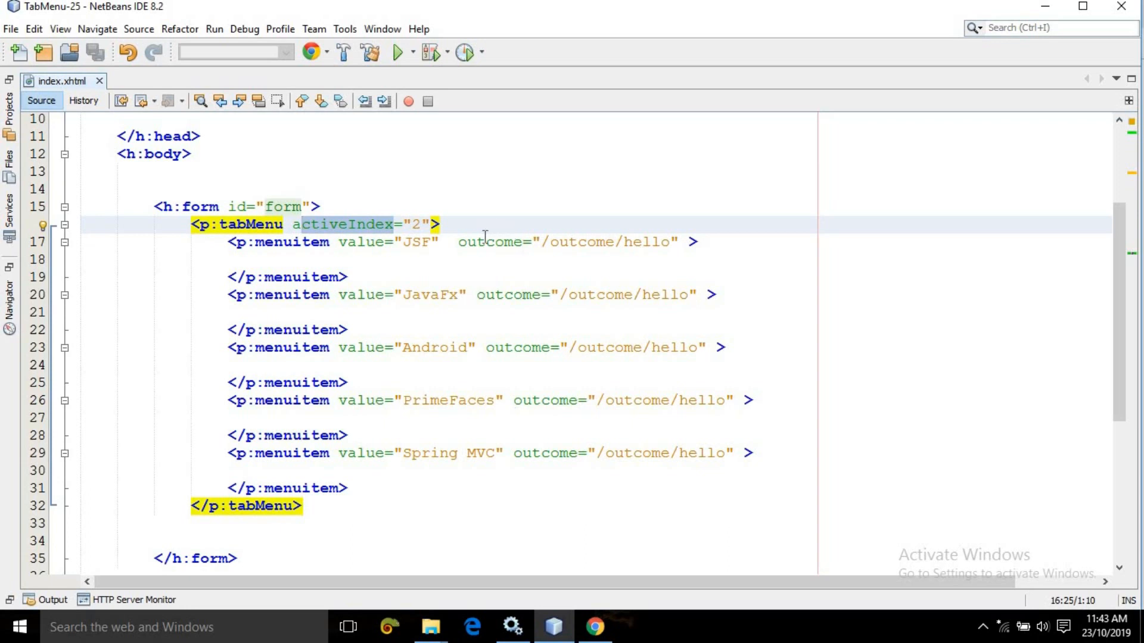
mouse_move(587, 262)
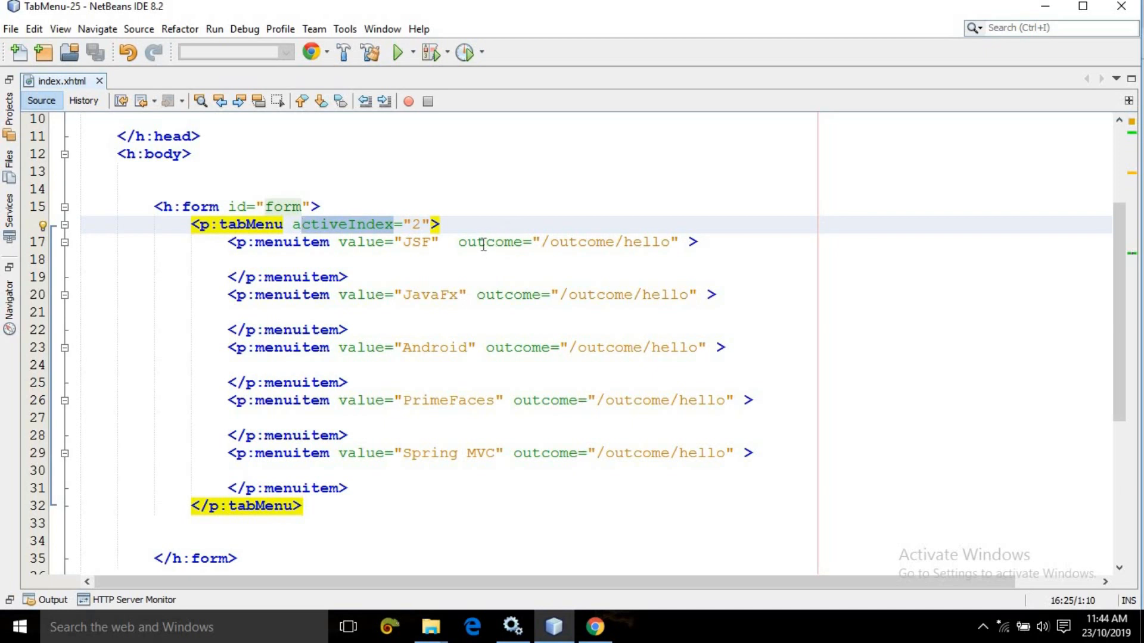
left_click(430, 242)
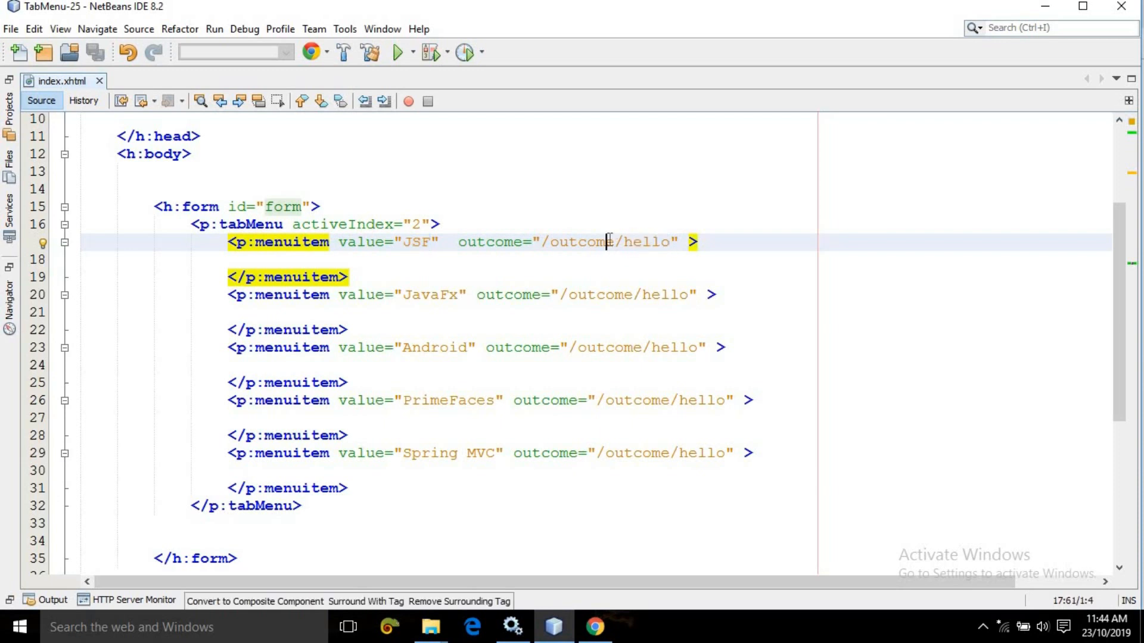
left_click(7, 117)
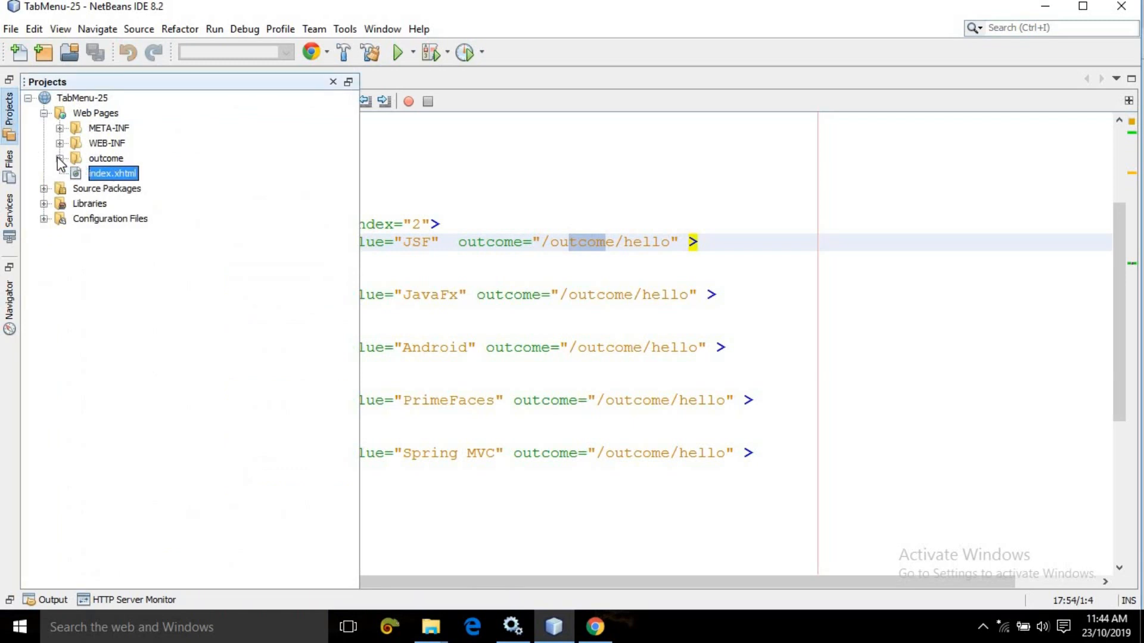
- Open outcome/hello.xhtml with its Hello body, then return to index.xhtml and mark the hello outcome
left_click(57, 160)
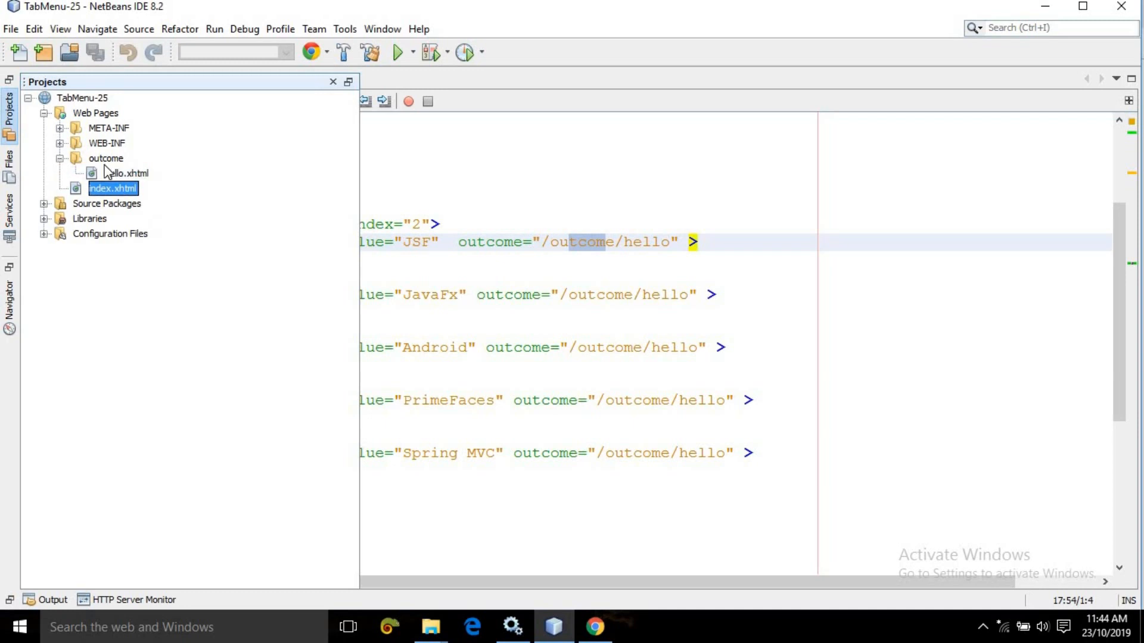
double_click(123, 173)
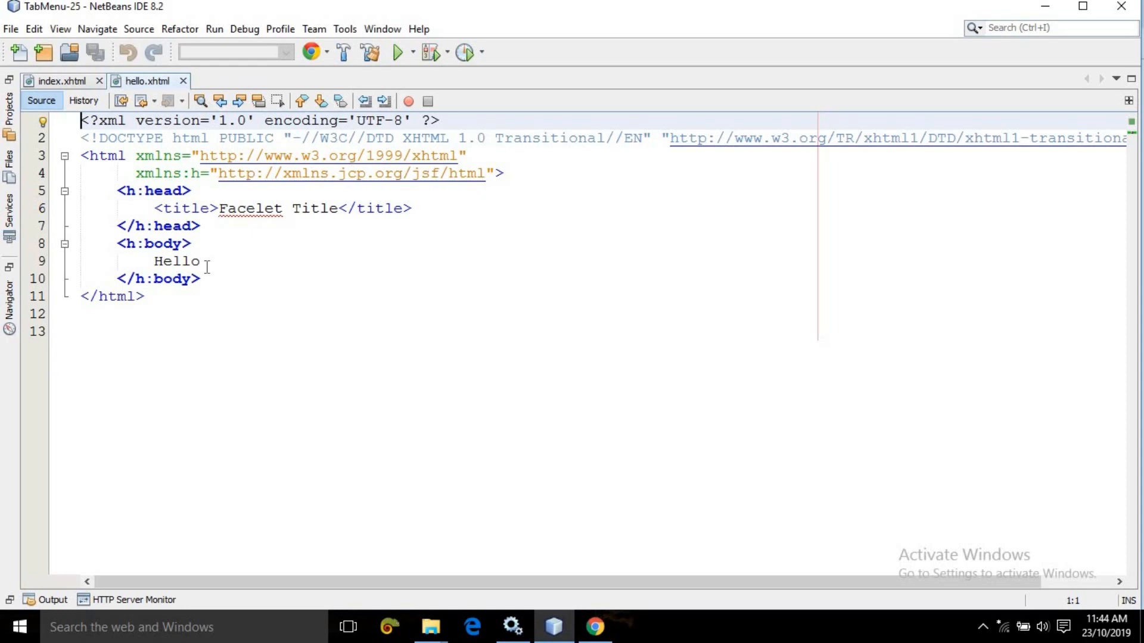
double_click(177, 261)
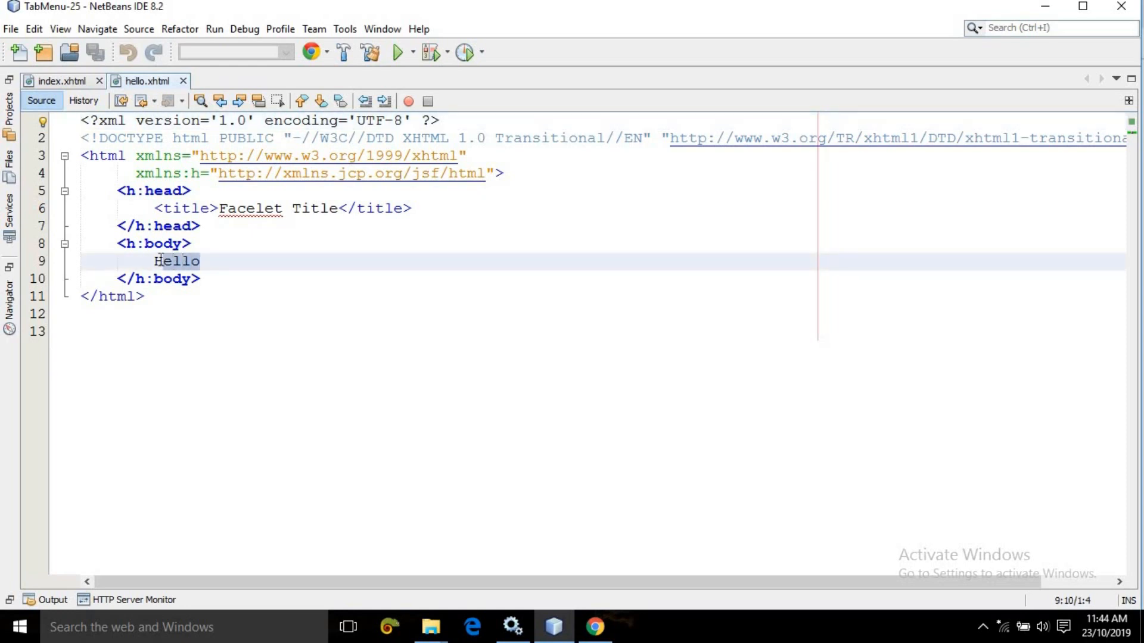
left_click(59, 81)
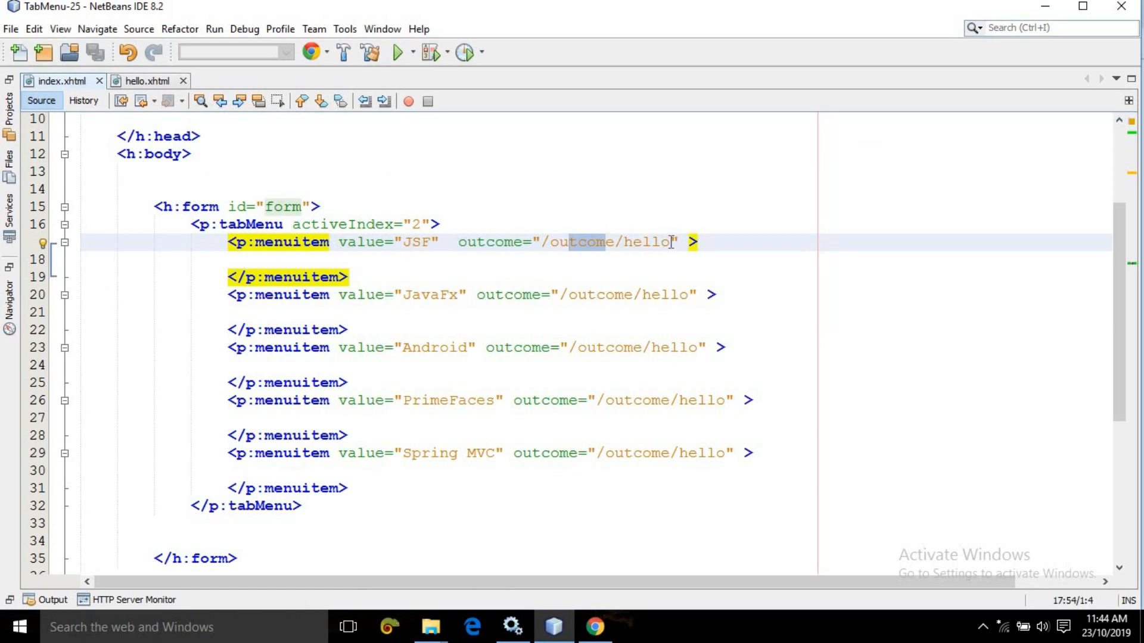
double_click(647, 242)
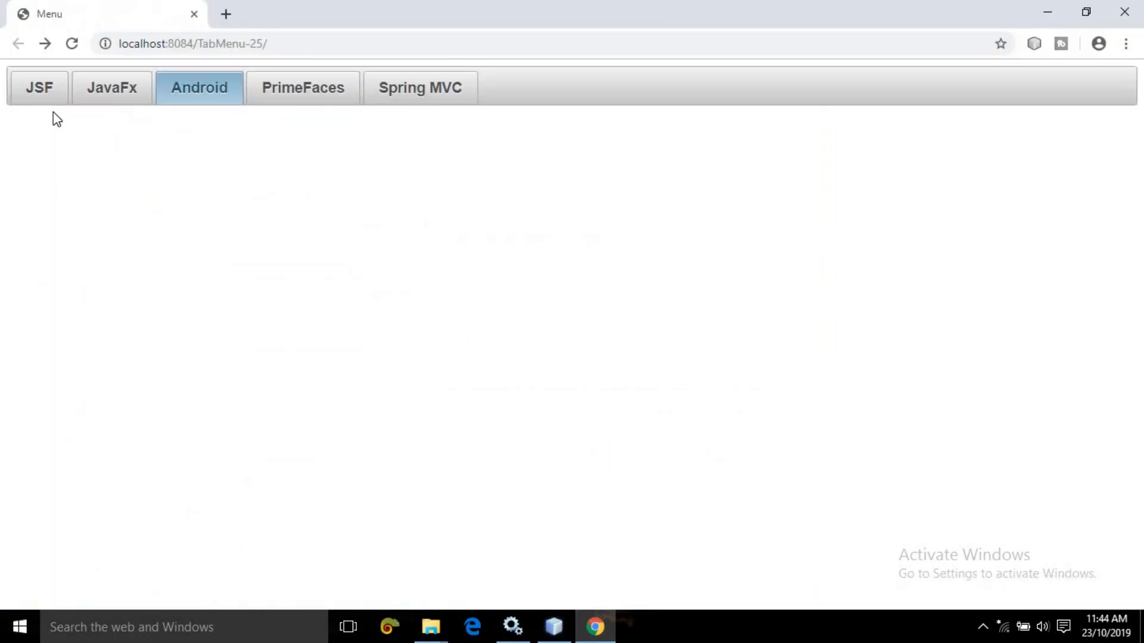
mouse_move(213, 101)
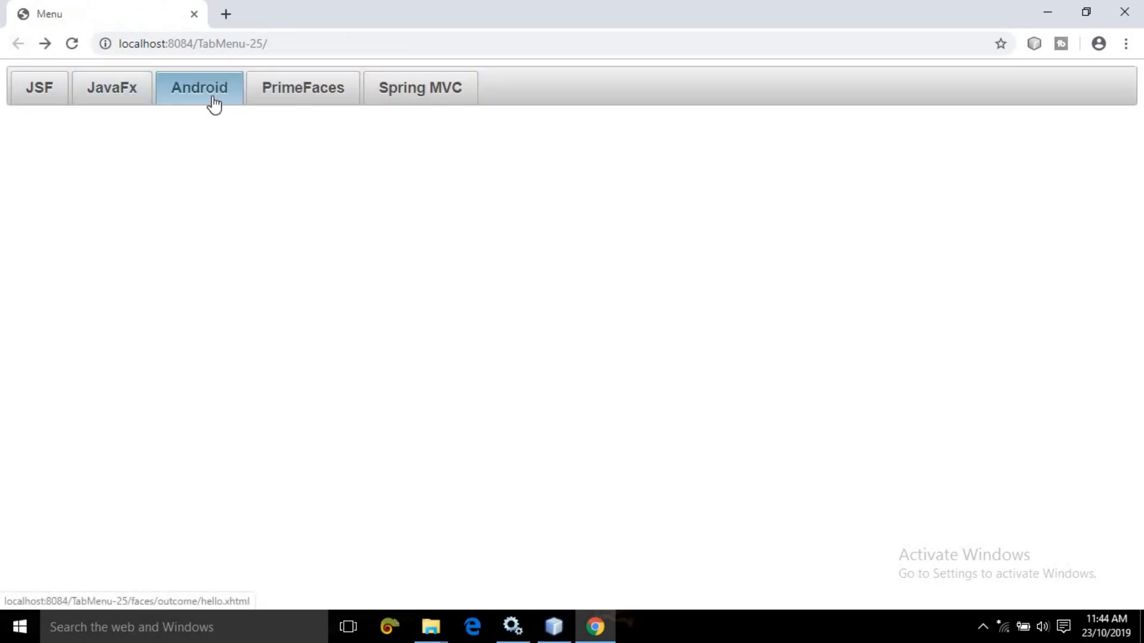
mouse_move(546, 574)
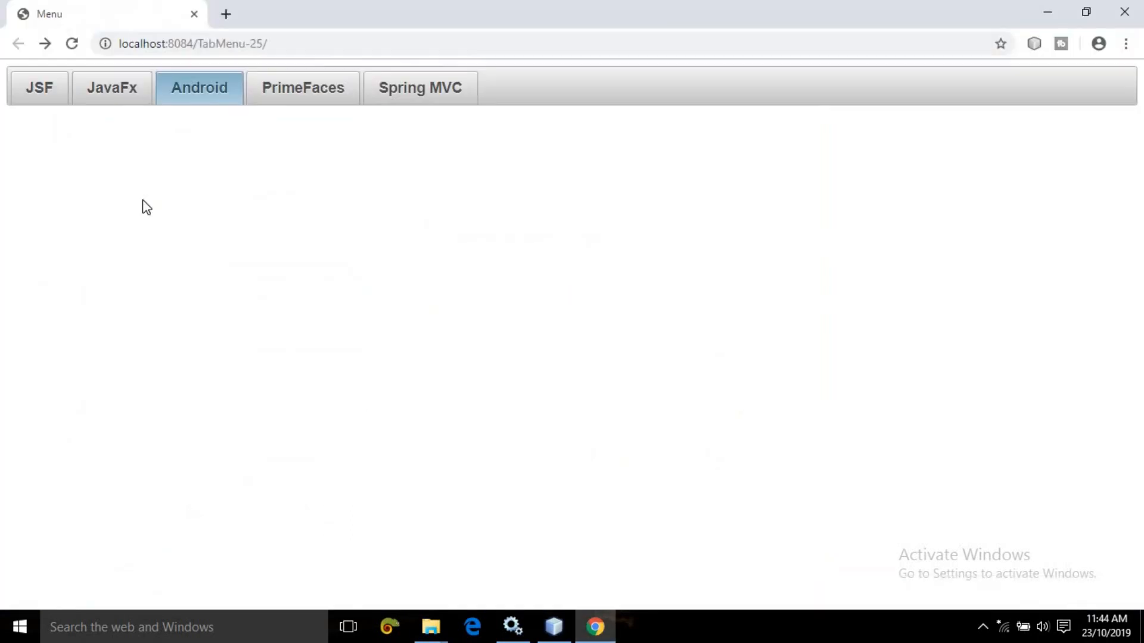
mouse_move(179, 93)
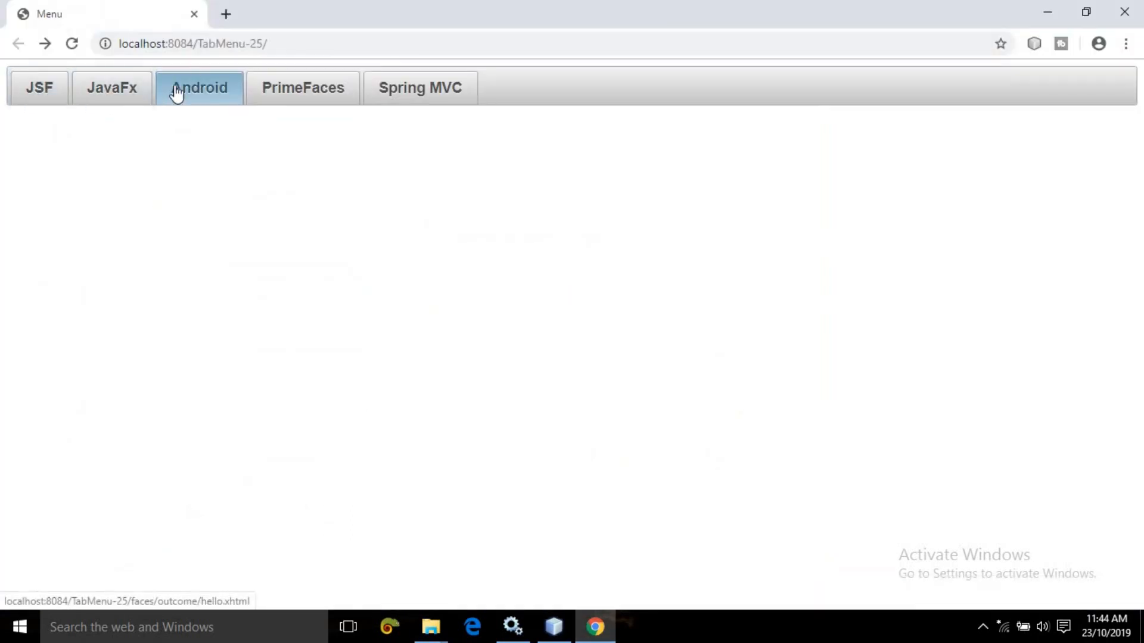
left_click(554, 625)
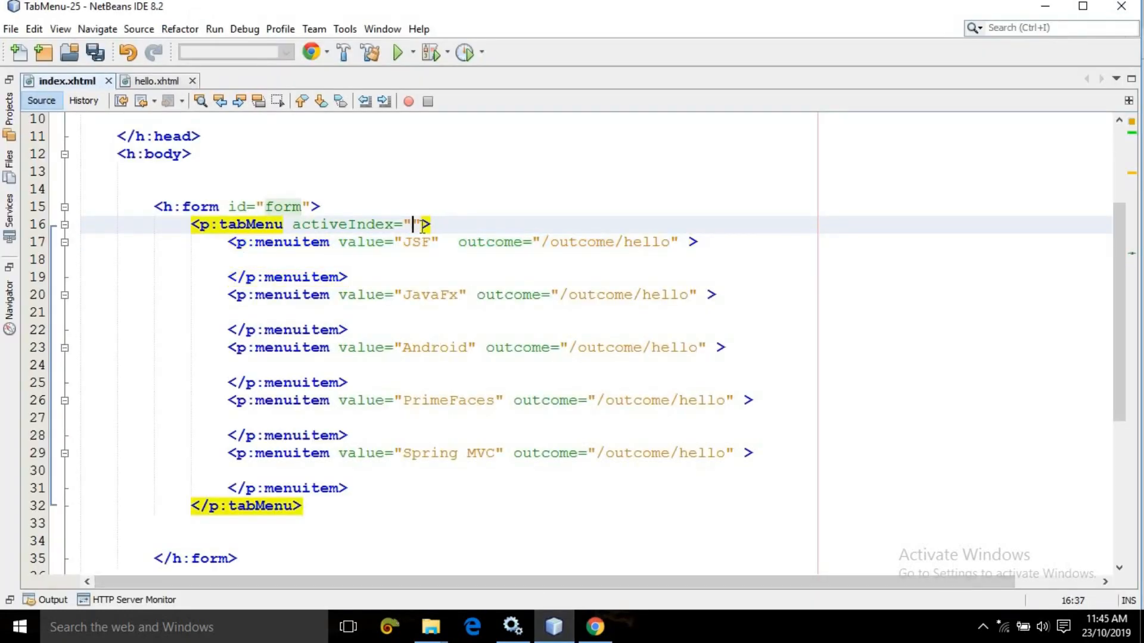
- Set the tabMenu activeIndex to 3 in index.xhtml
type("3")
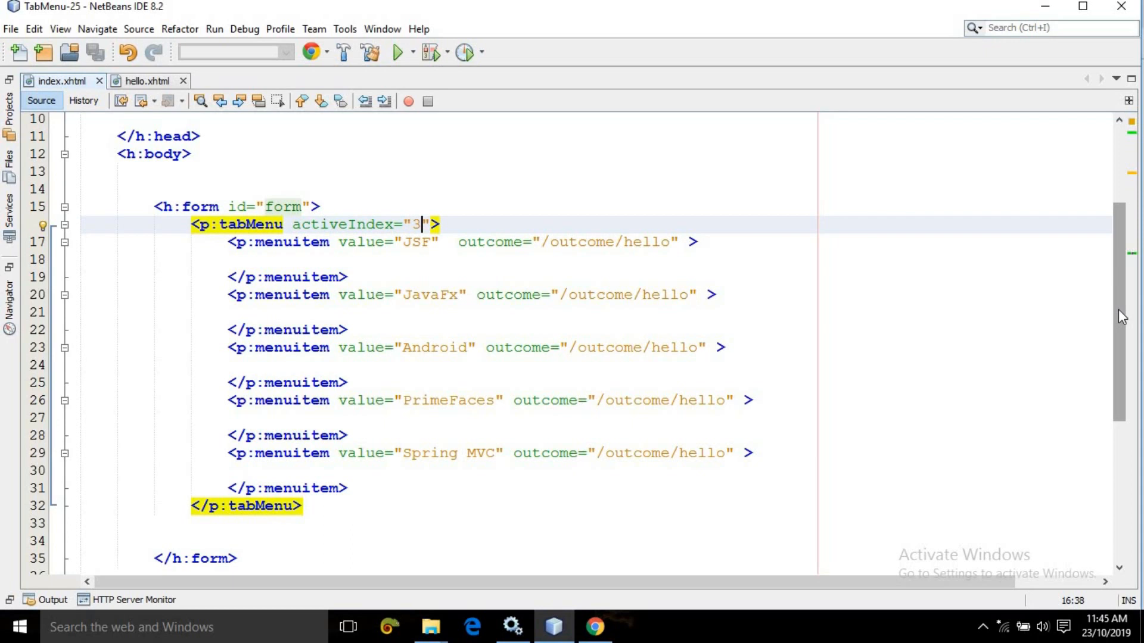
scroll("down", 3)
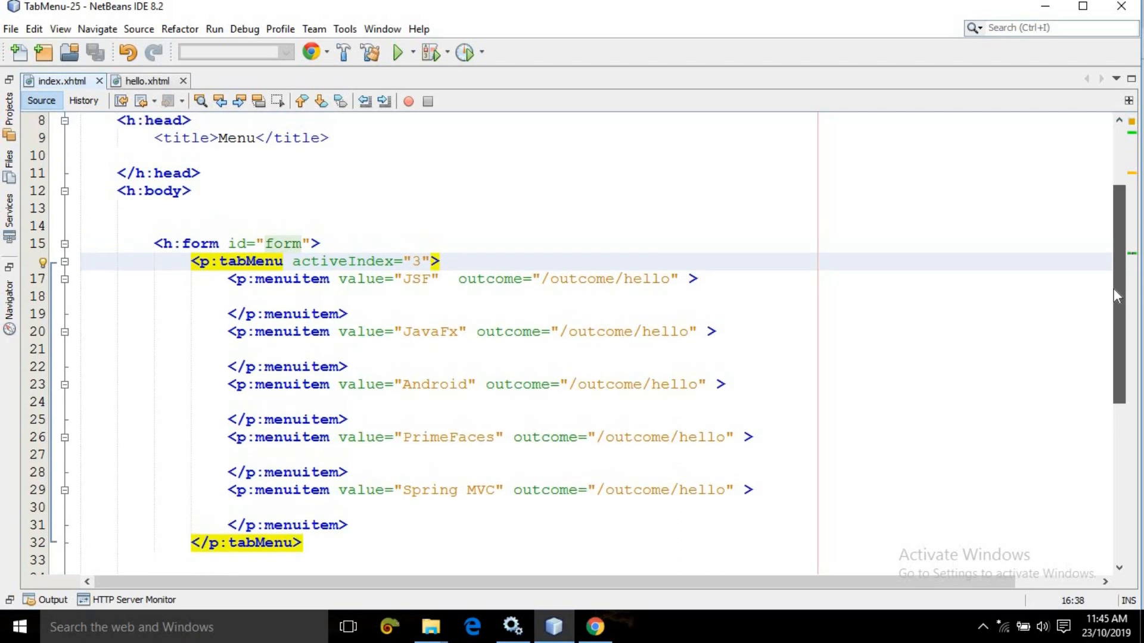
scroll("down", 3)
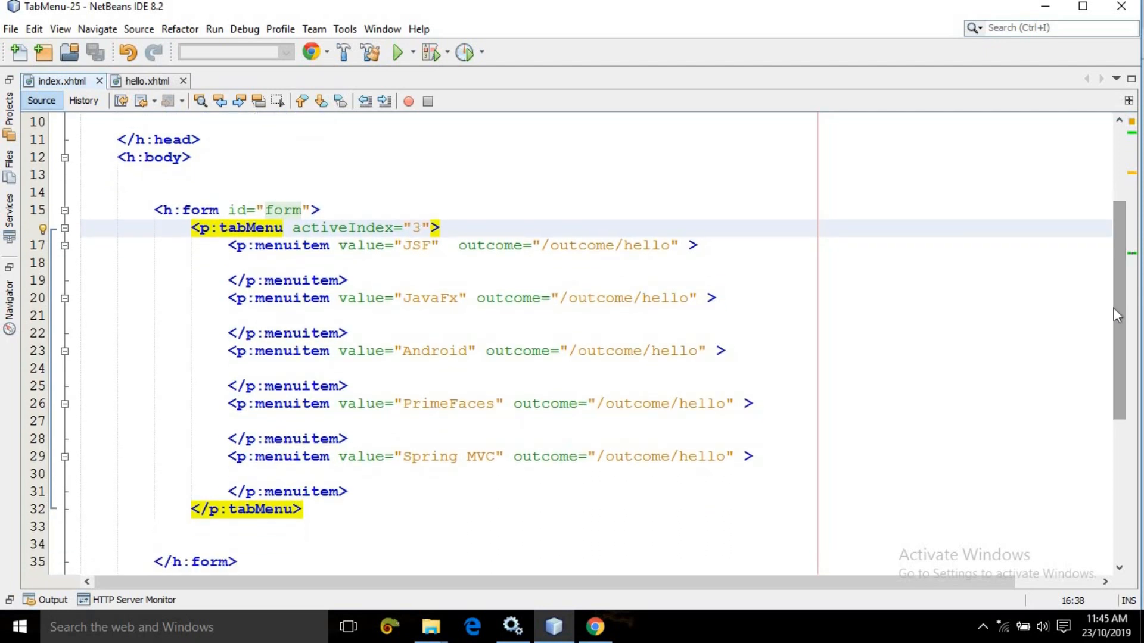